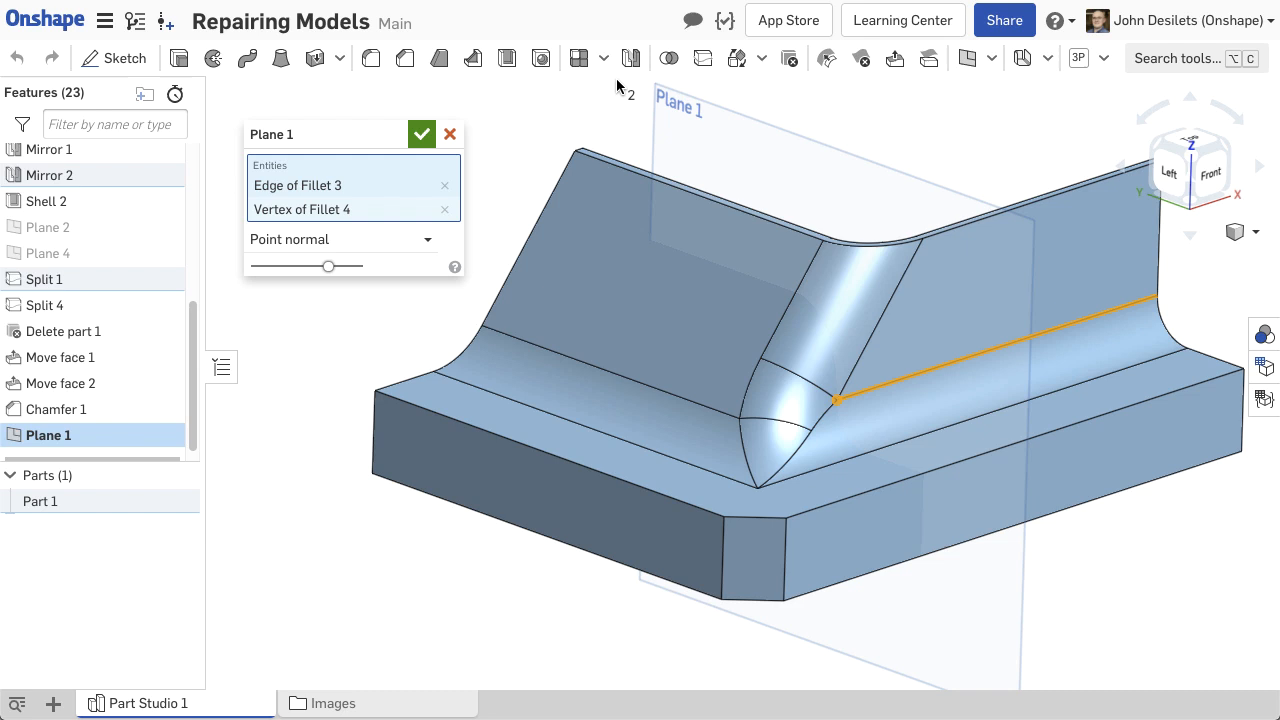
- Create Plane 1 and Plane 3 through the corner vertex, normal to the fillet edges
click(421, 133)
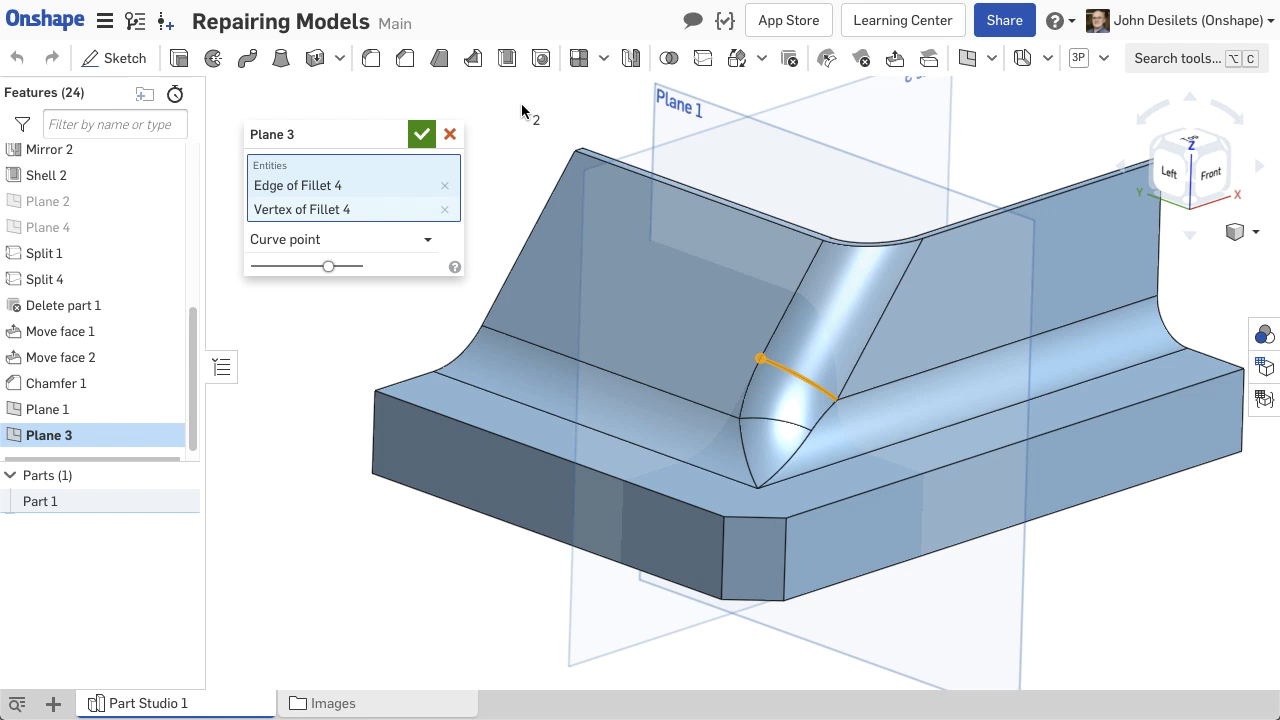
click(630, 58)
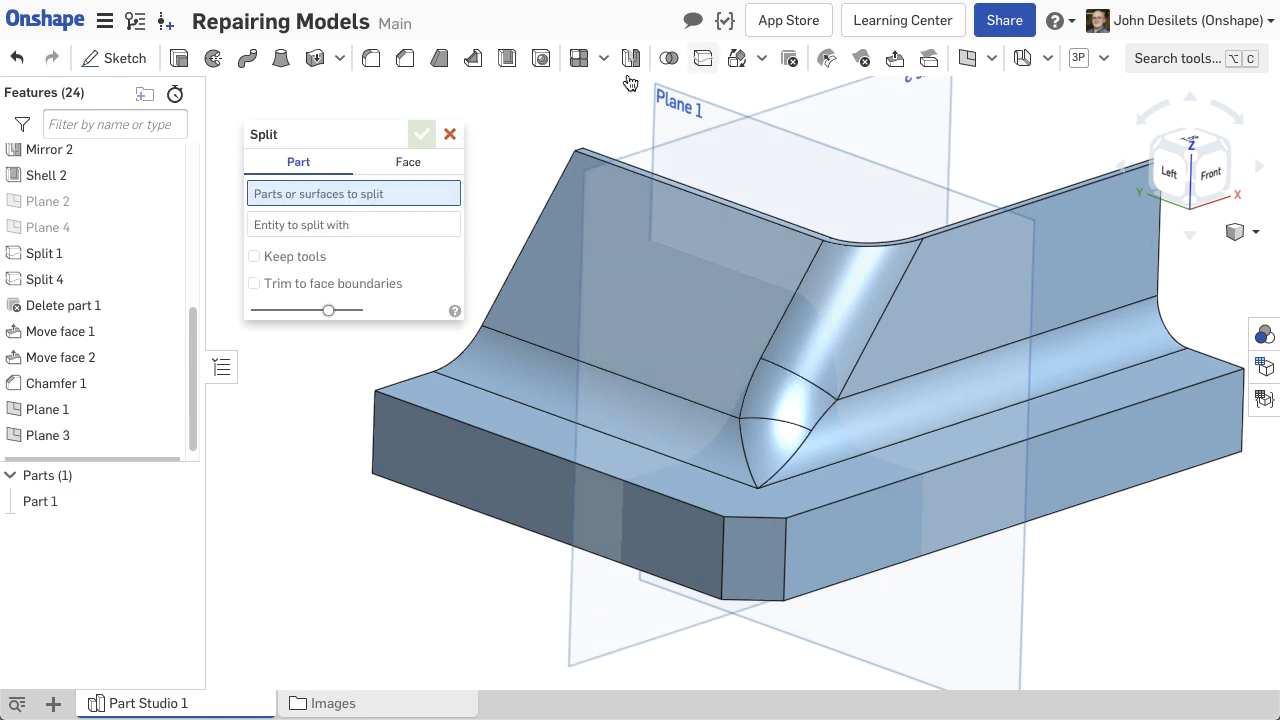
- Split the fillet and extrude faces with Plane 1, then delete the corner faces with Leave open
click(407, 161)
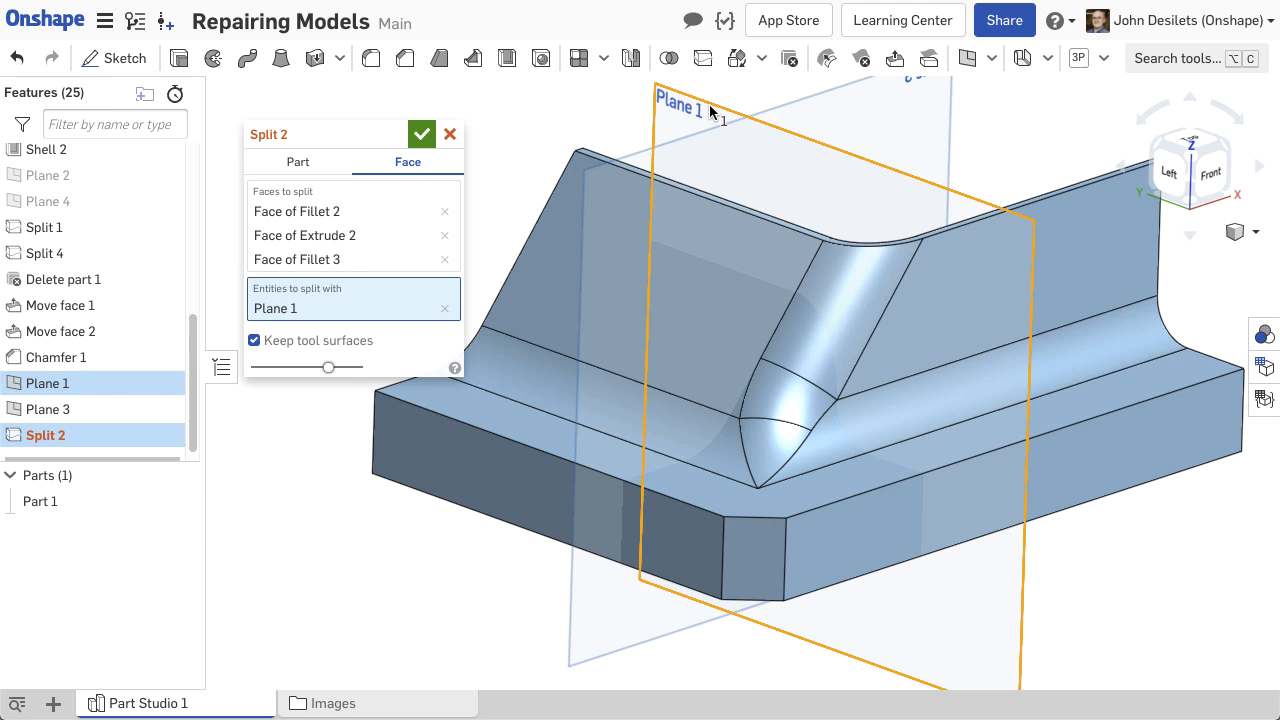
click(421, 134)
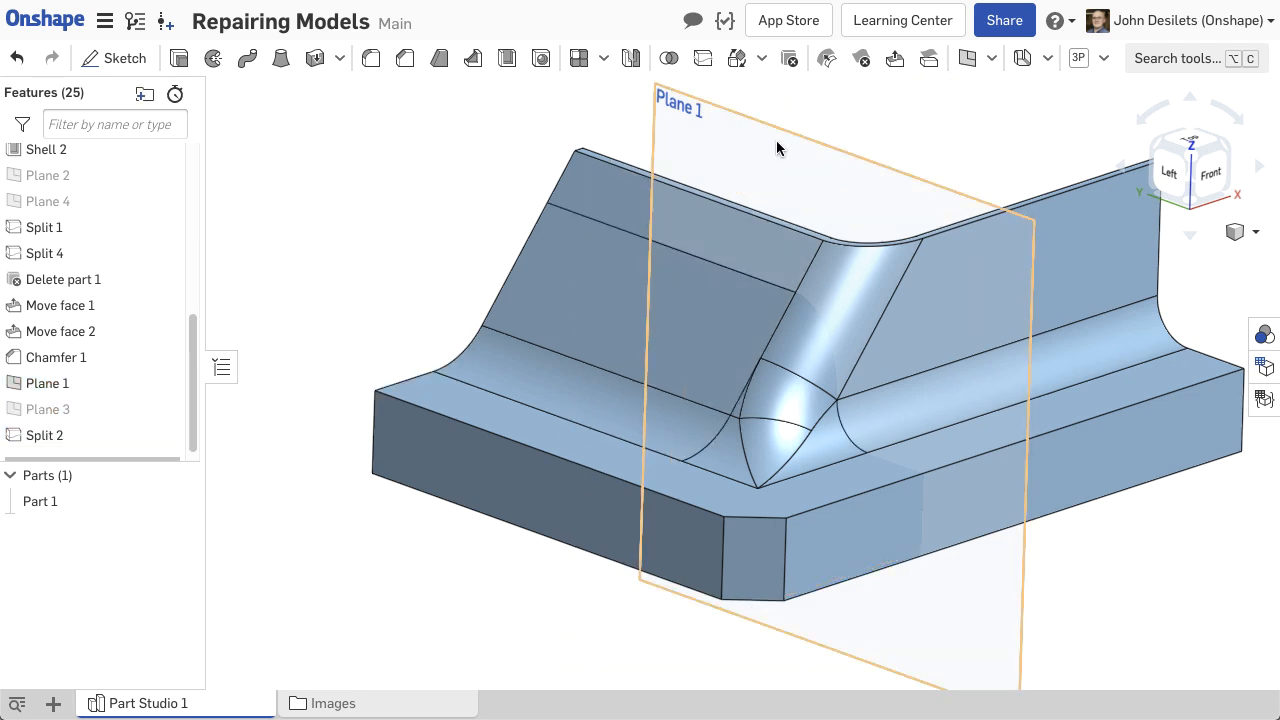
click(800, 410)
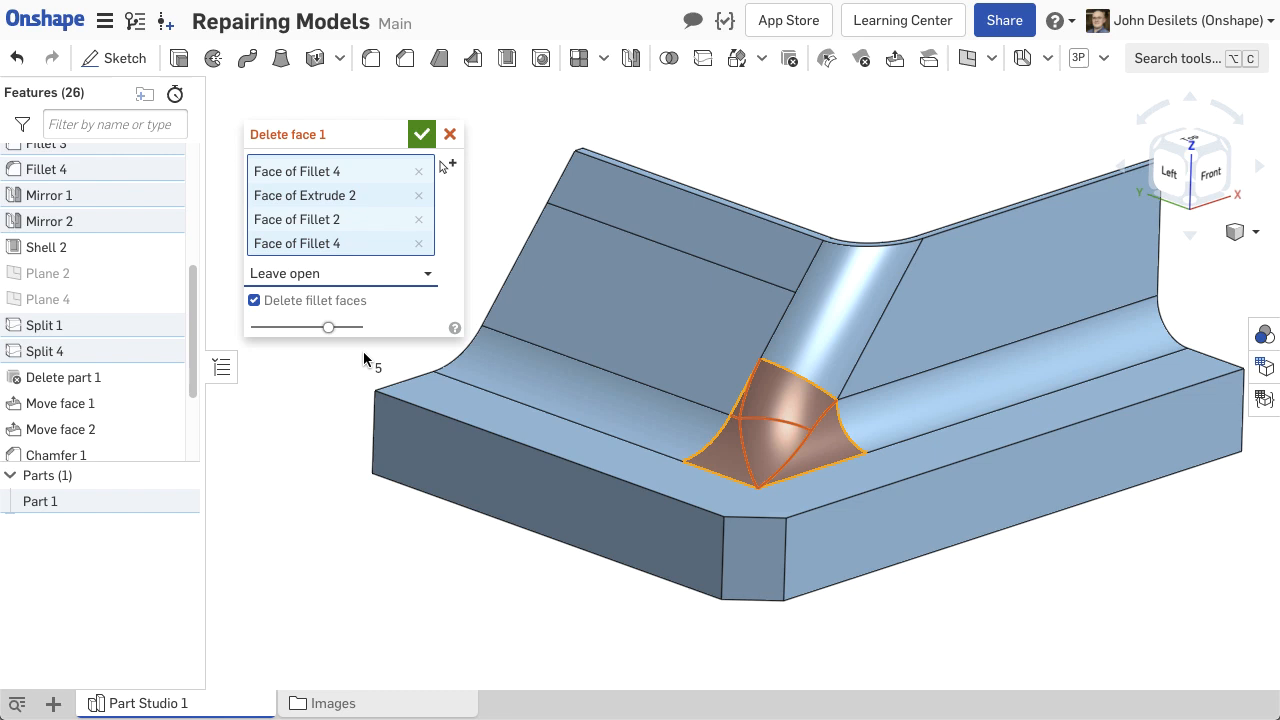
click(421, 133)
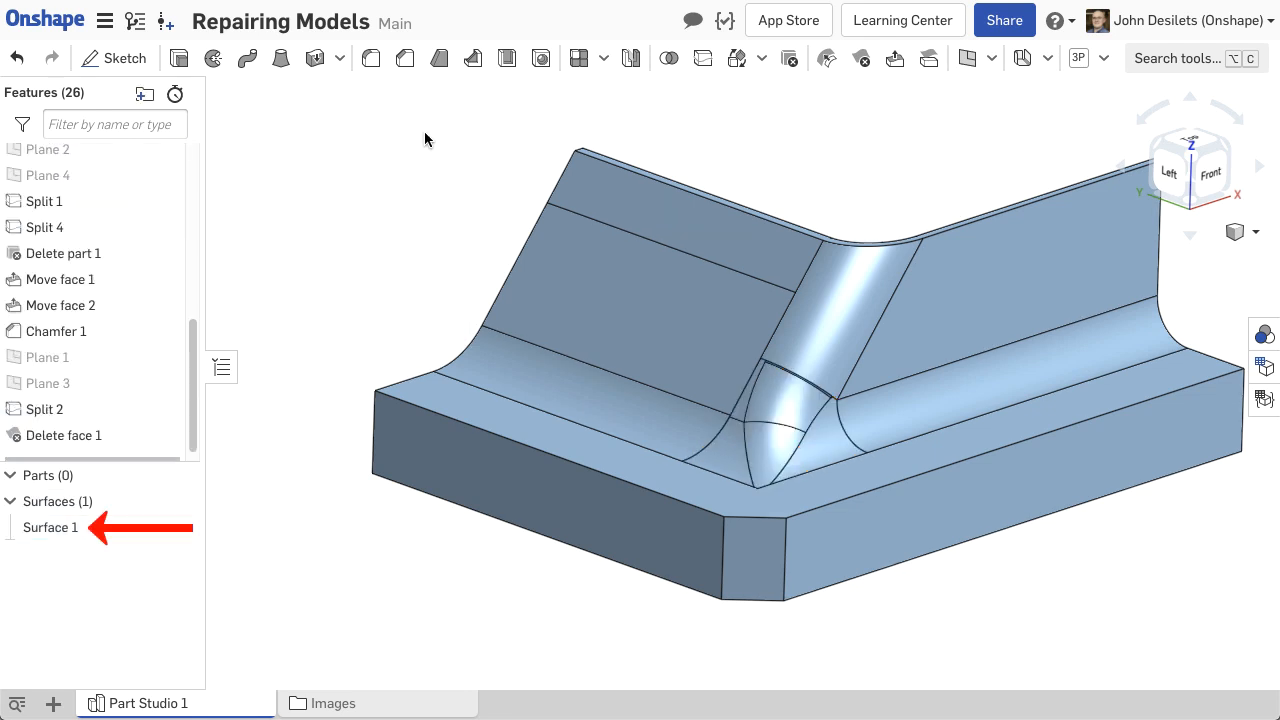
click(992, 58)
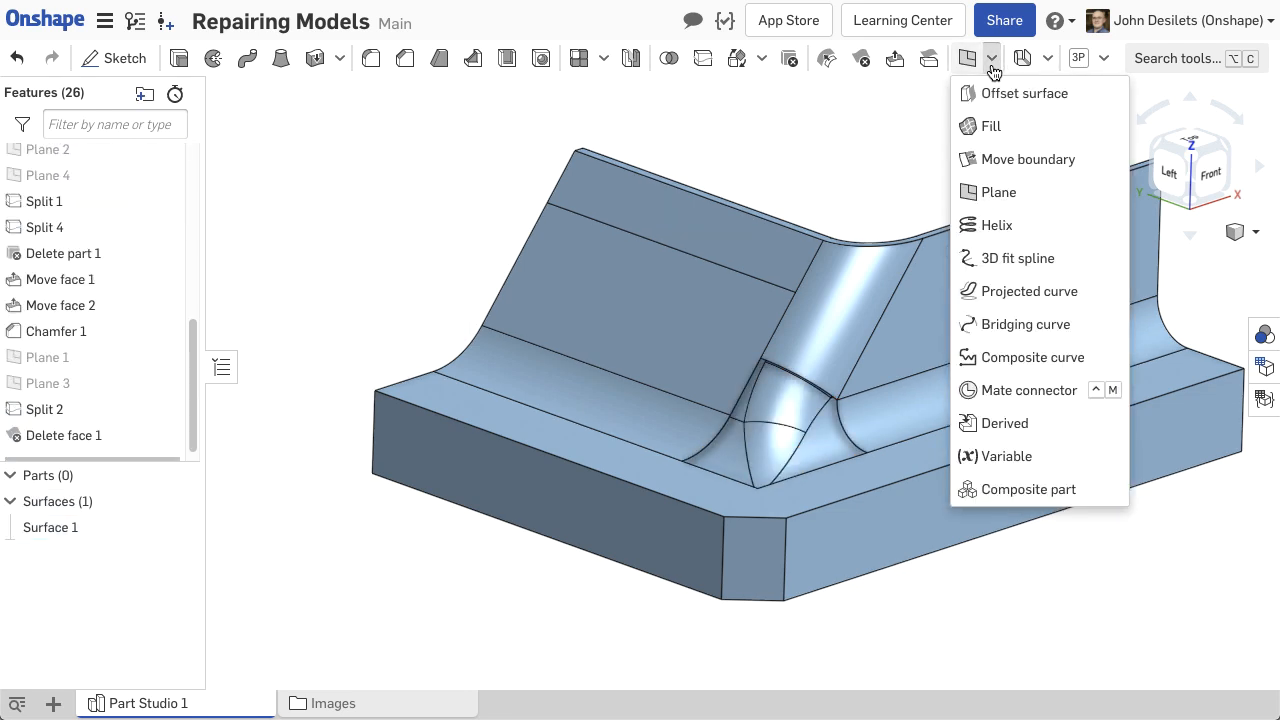
- Patch the corner hole with a Tangency fill merged with all, then display Shaded without edges
click(991, 126)
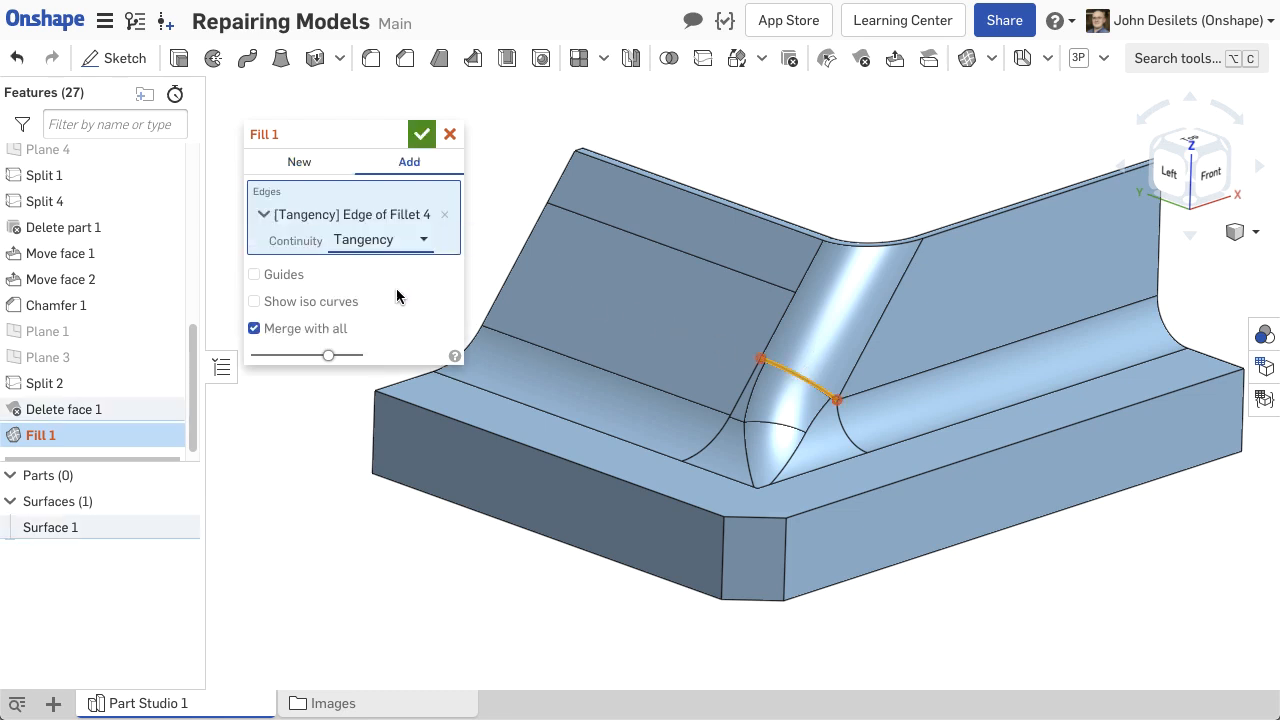
click(680, 461)
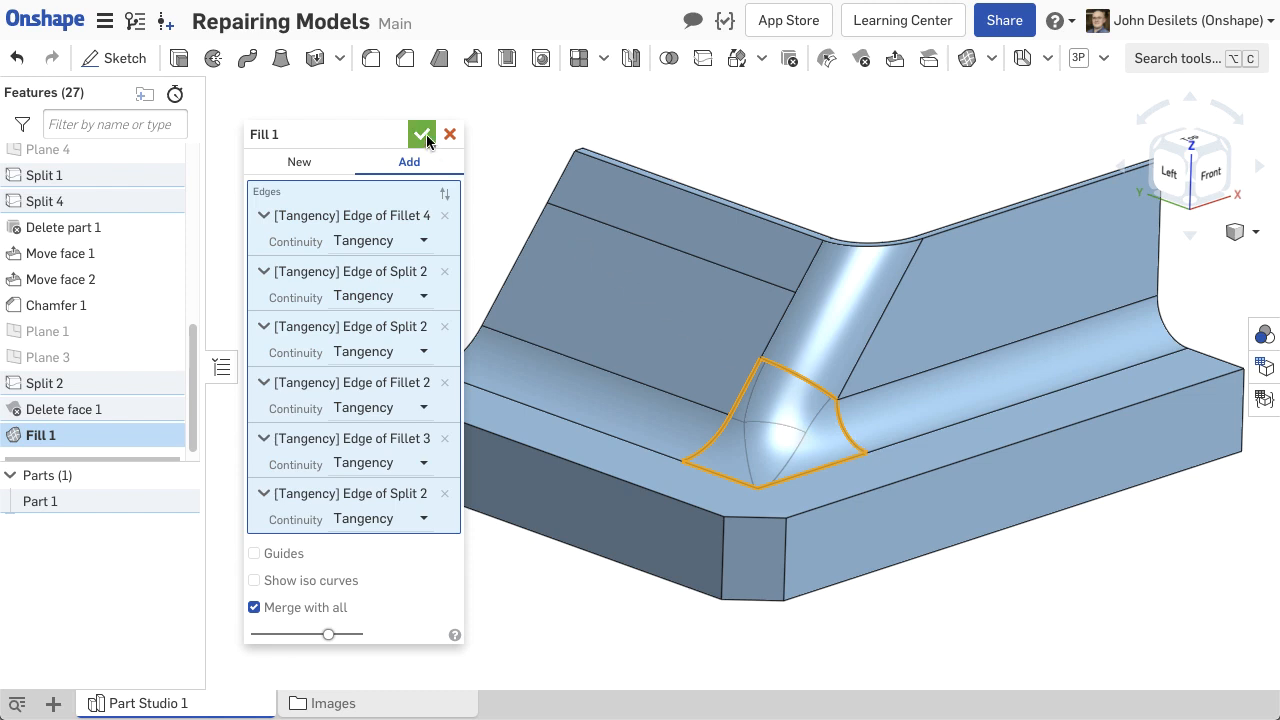
click(421, 134)
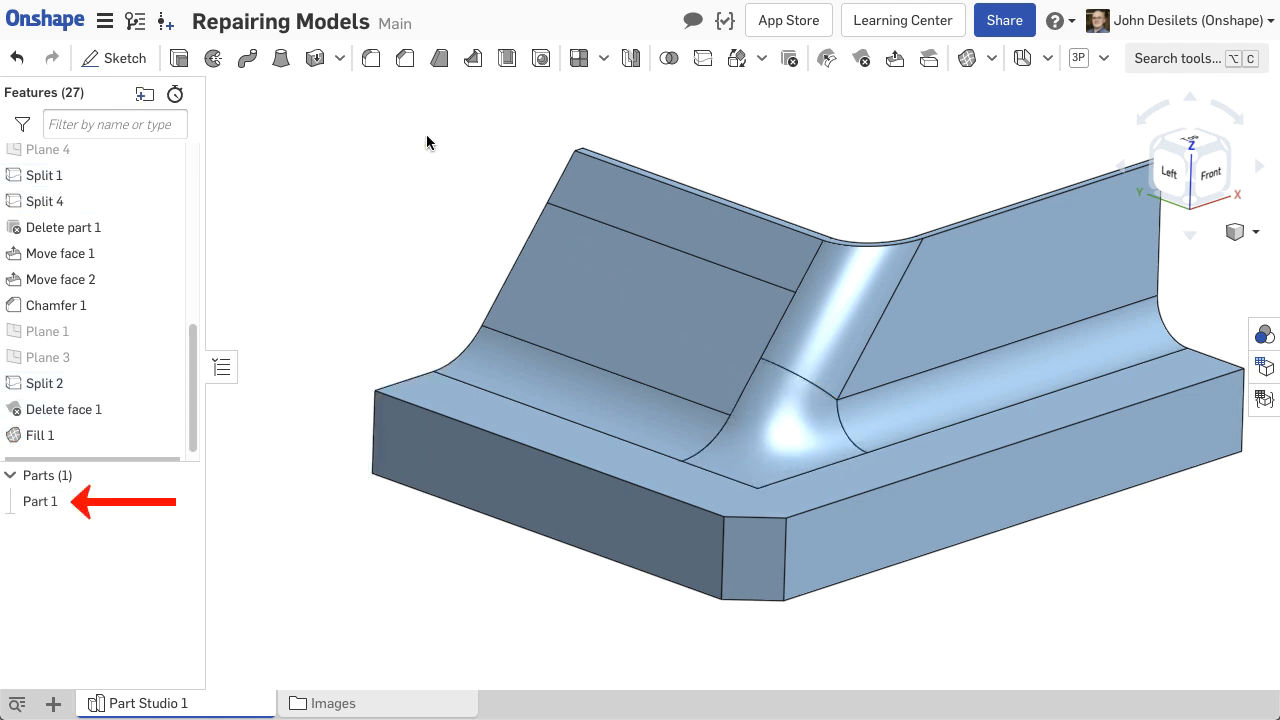
click(1010, 280)
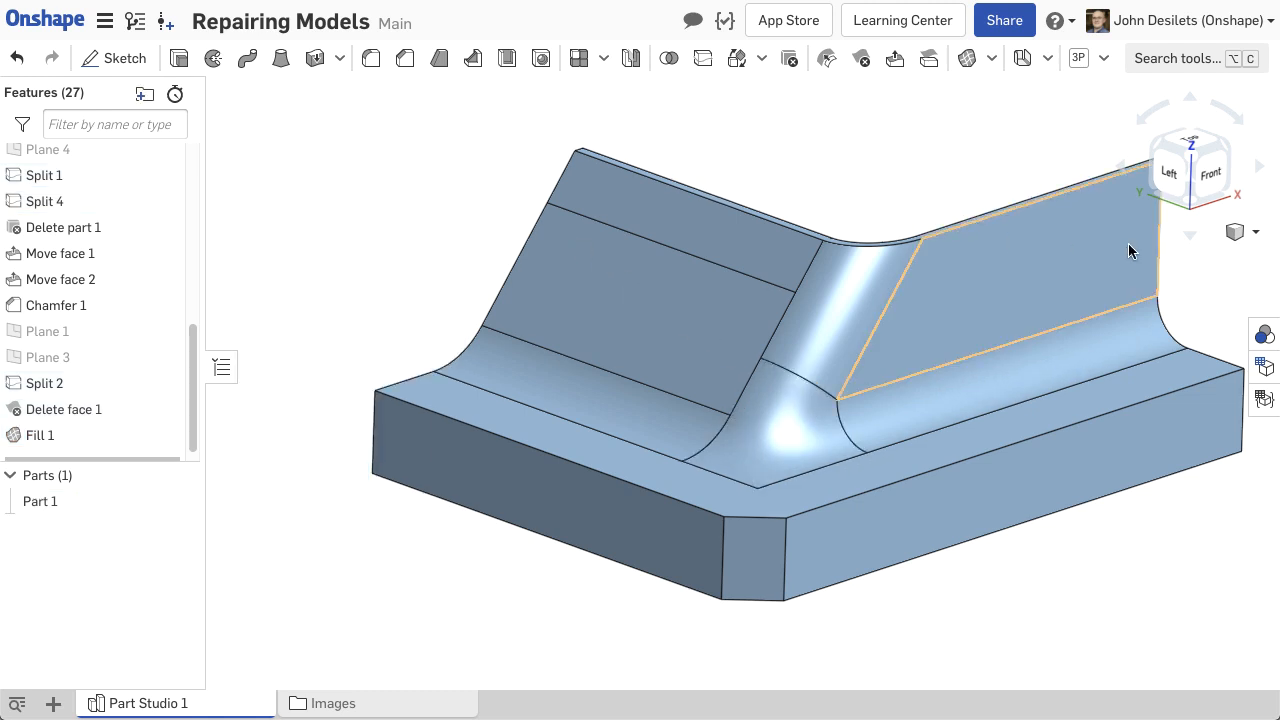
click(1235, 232)
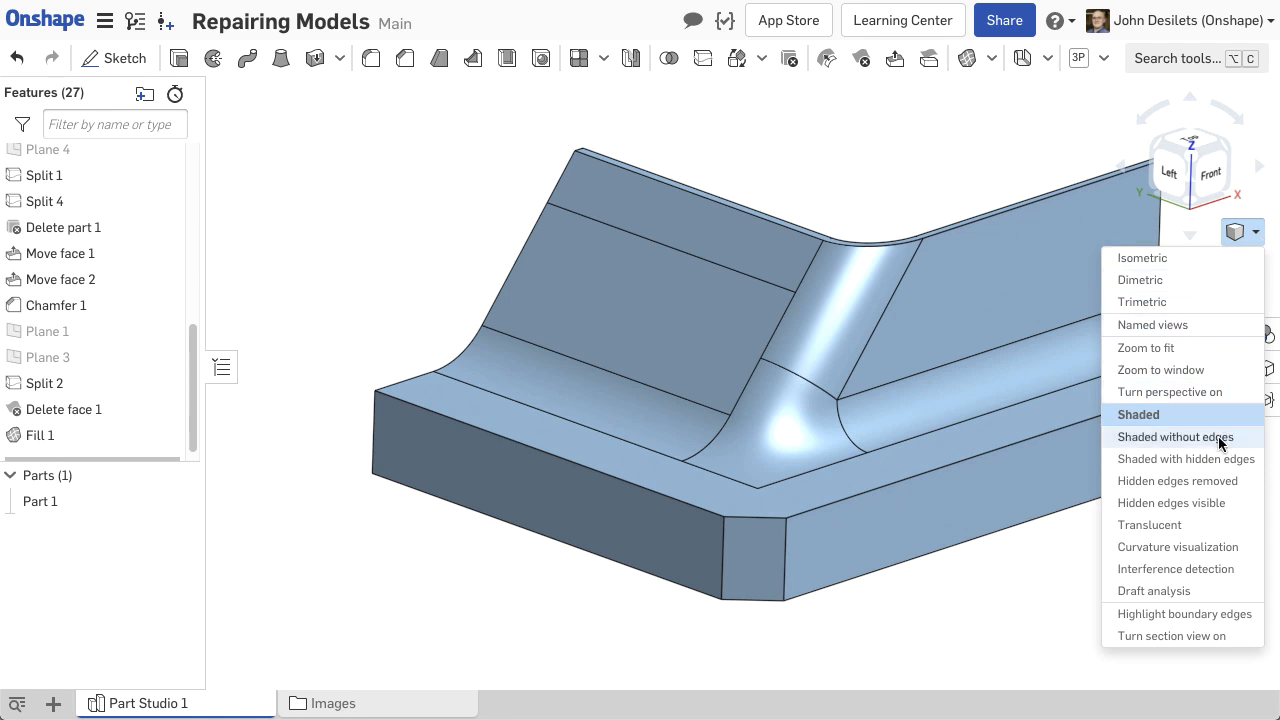
click(1174, 436)
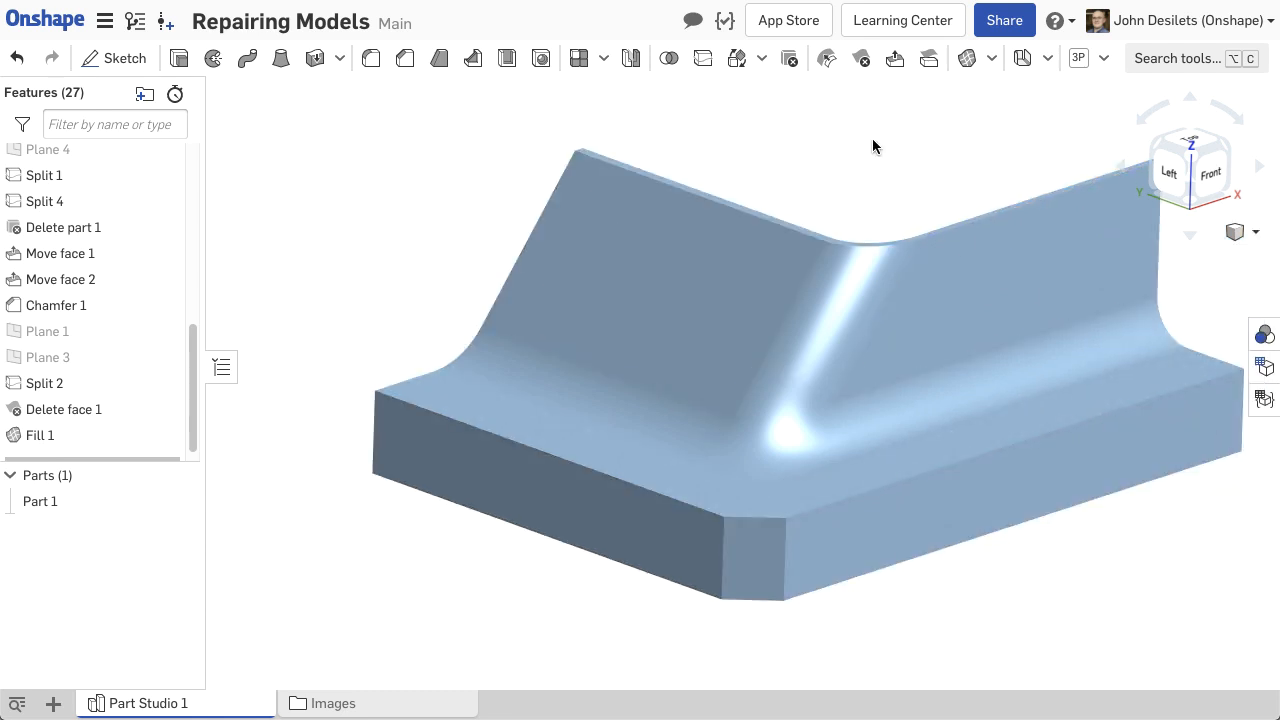